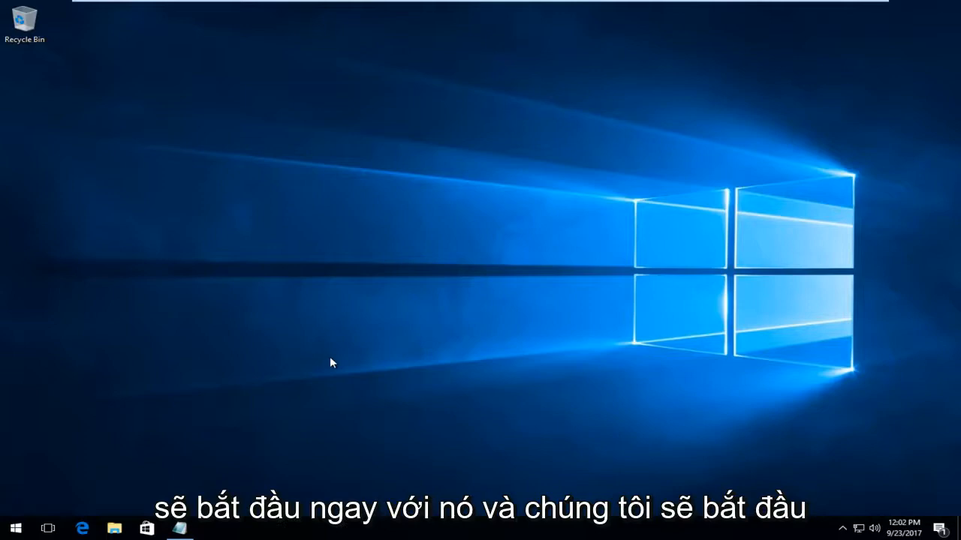
{"action": "mouse_move", "coordinate": [315, 357]}
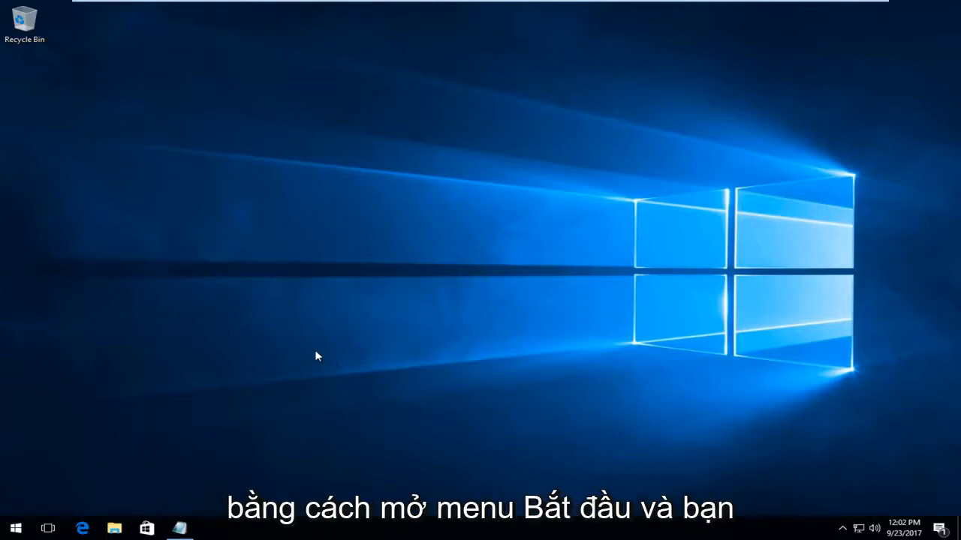
- Search the Start menu for "this pc" to open This PC
{"action": "left_click", "coordinate": [13, 529]}
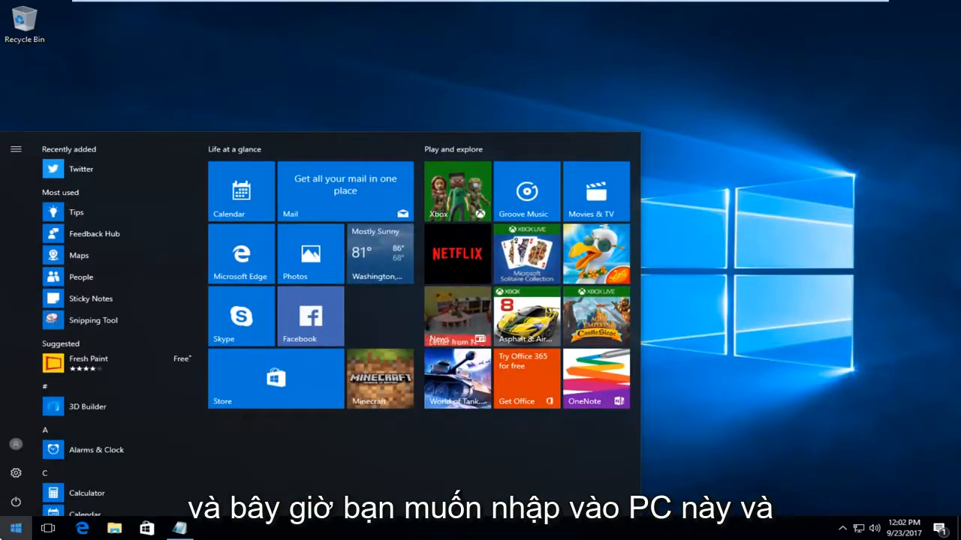
{"action": "type", "text": "this pc"}
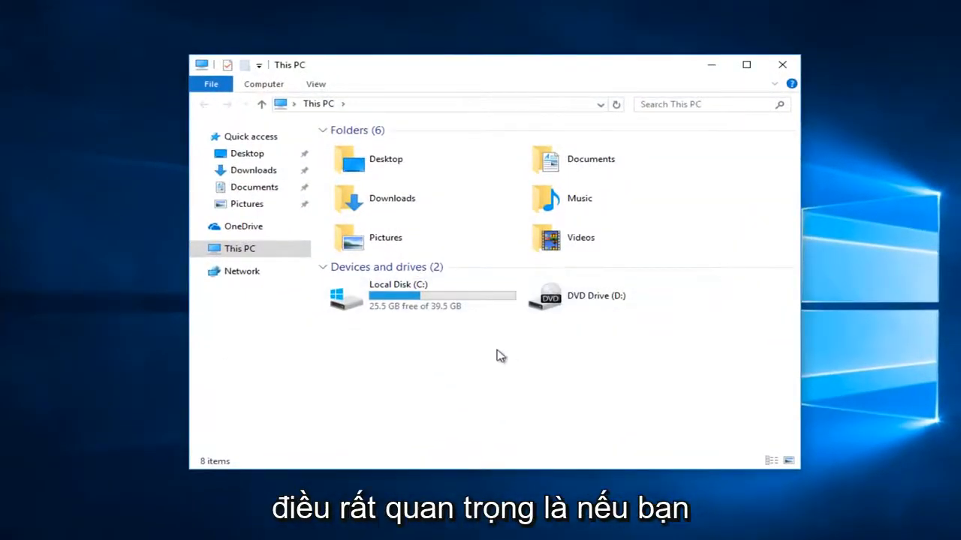
{"action": "mouse_move", "coordinate": [491, 361]}
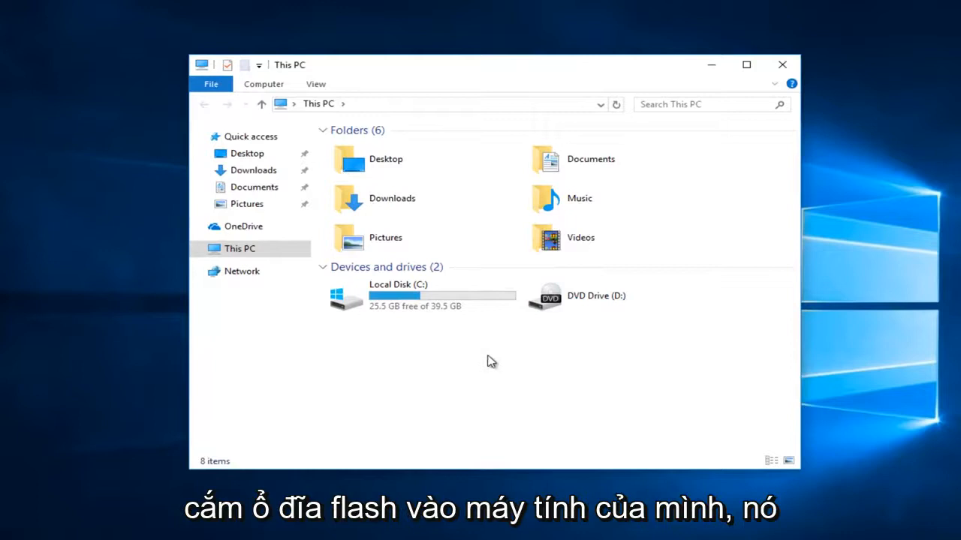
{"action": "mouse_move", "coordinate": [464, 363]}
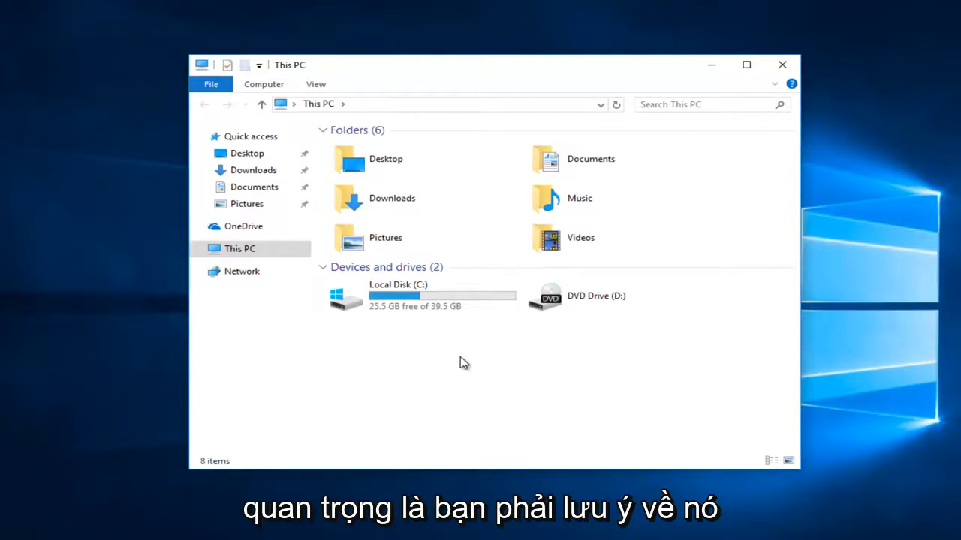
- Note drive letters C (Local Disk) and D (DVD Drive) are taken, then close This PC
{"action": "left_click", "coordinate": [416, 296]}
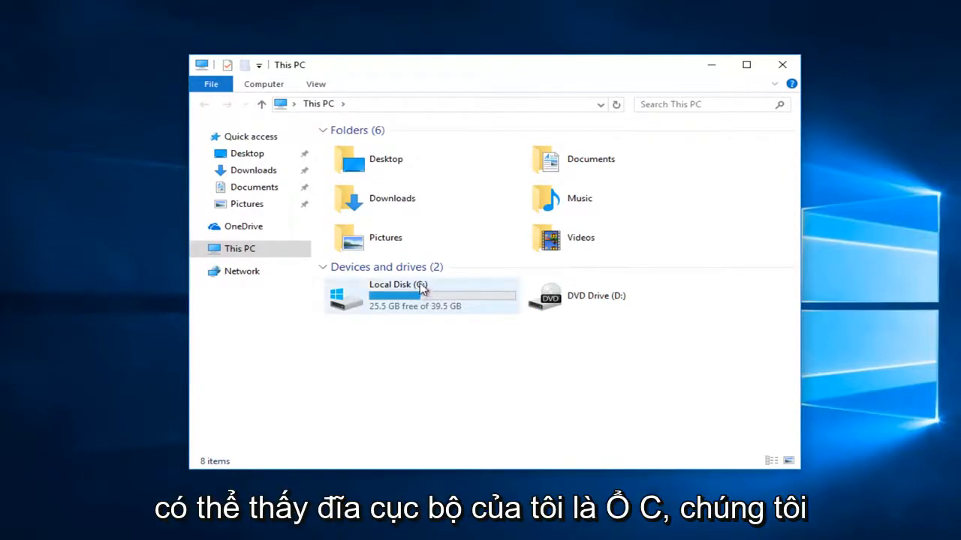
{"action": "left_click", "coordinate": [619, 295]}
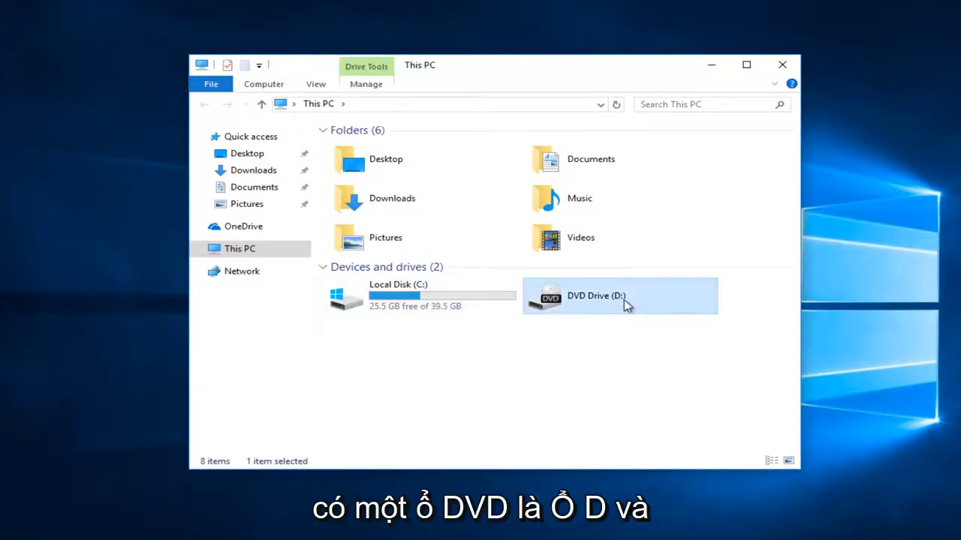
{"action": "mouse_move", "coordinate": [412, 426]}
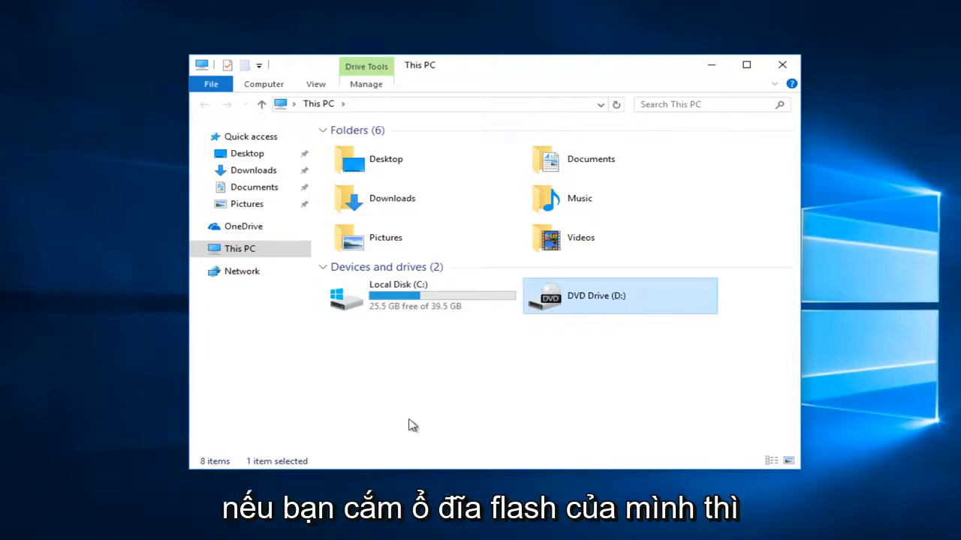
{"action": "left_click", "coordinate": [403, 387]}
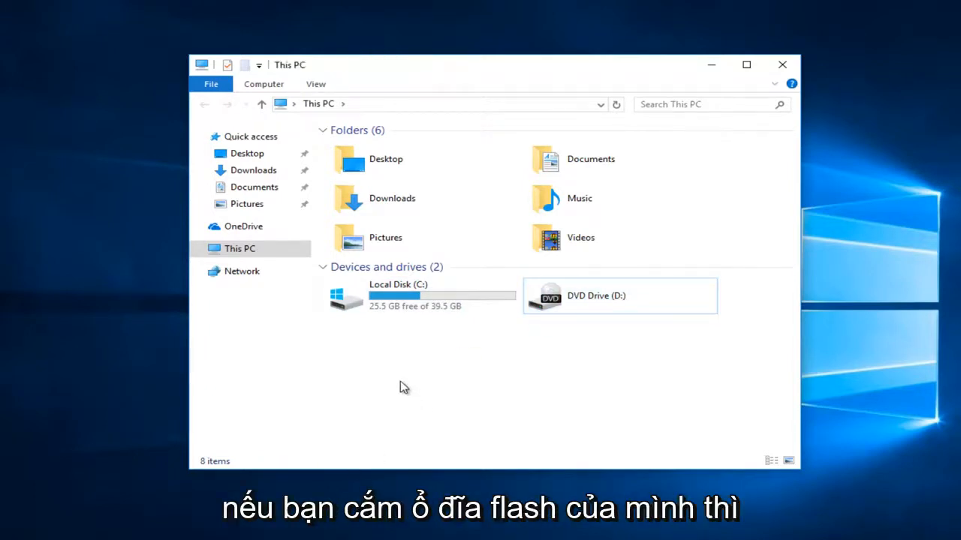
{"action": "mouse_move", "coordinate": [453, 376]}
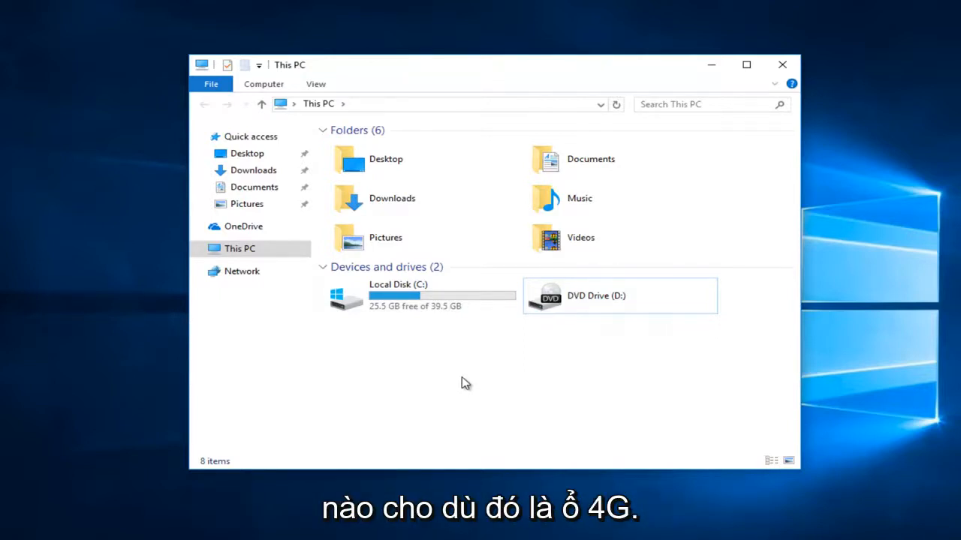
{"action": "mouse_move", "coordinate": [655, 302]}
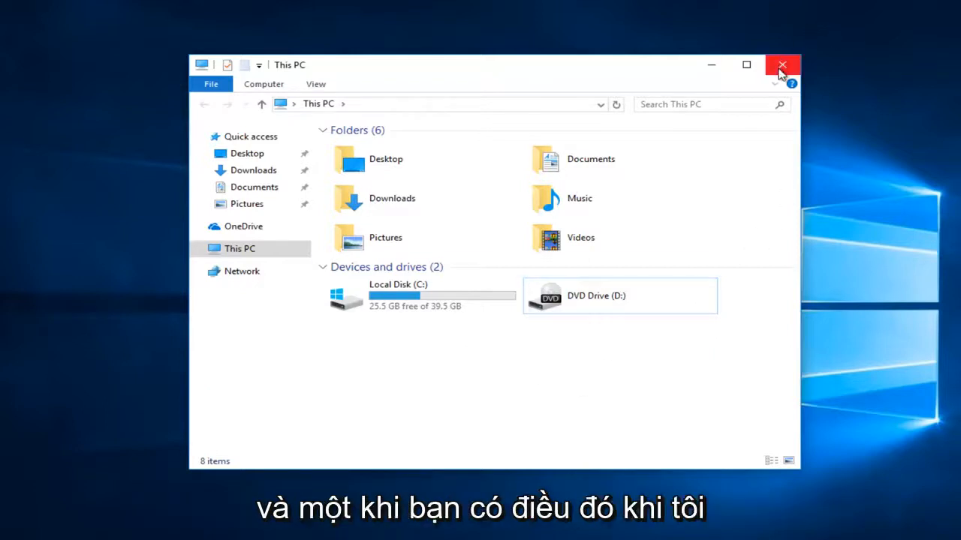
{"action": "left_click", "coordinate": [782, 64]}
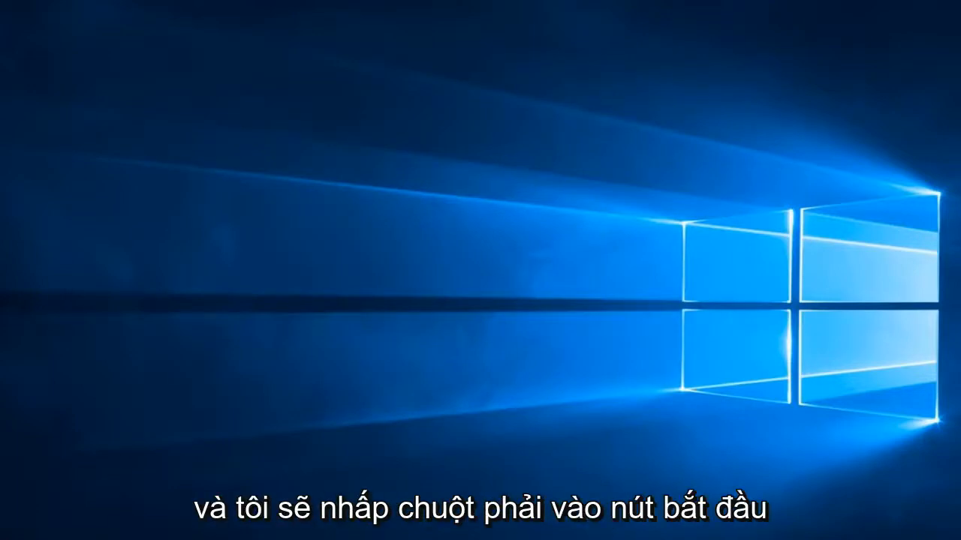
- Launch Command Prompt (Admin) from the Start right-click menu and approve the UAC prompt
{"action": "right_click", "coordinate": [11, 537]}
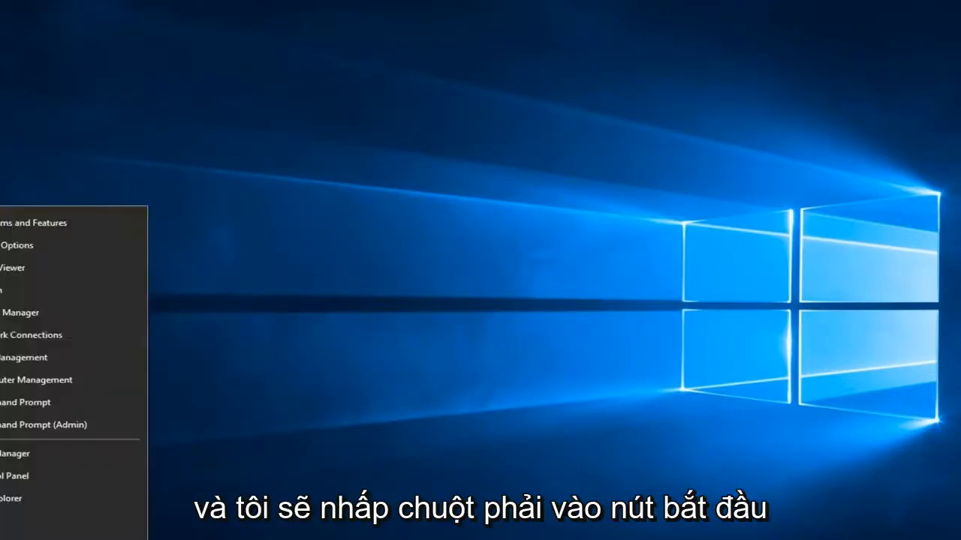
{"action": "mouse_move", "coordinate": [45, 424]}
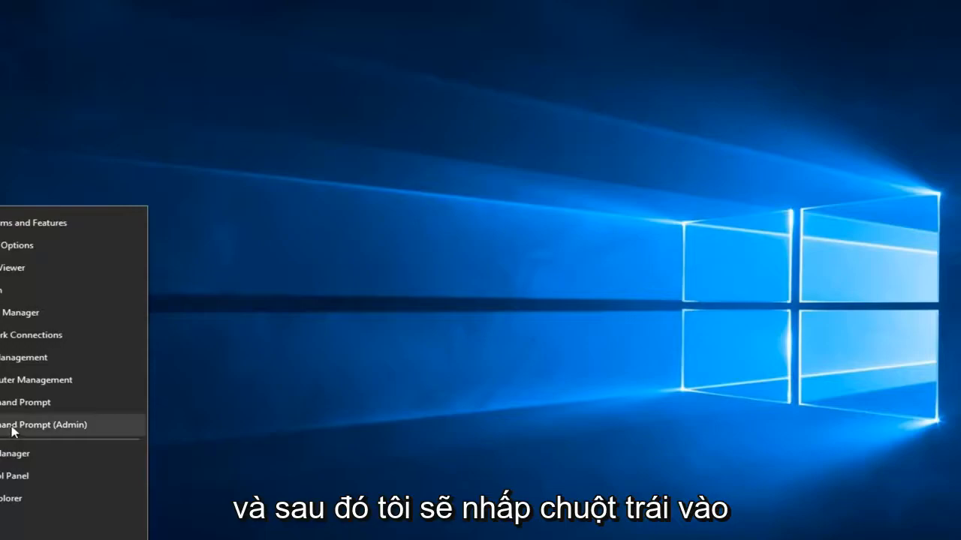
{"action": "left_click", "coordinate": [43, 425]}
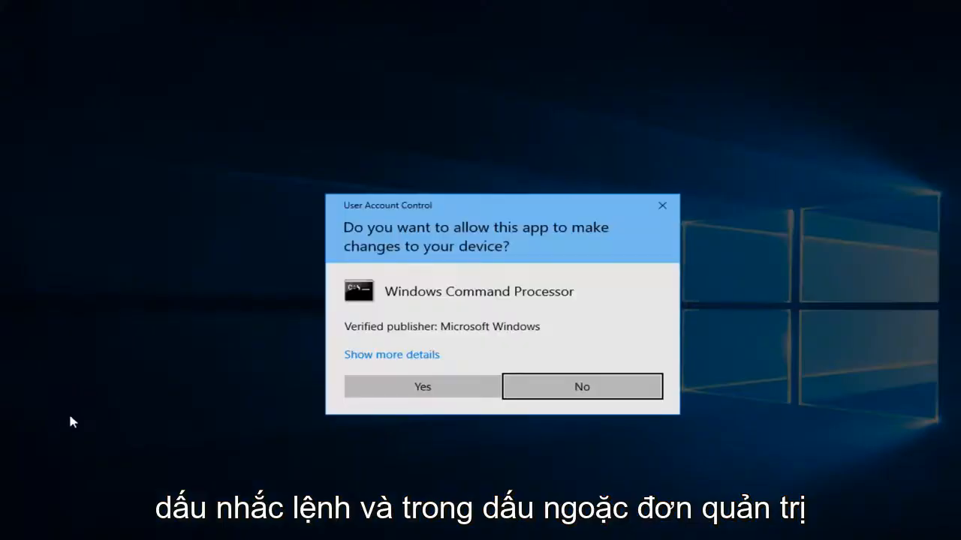
{"action": "mouse_move", "coordinate": [434, 250]}
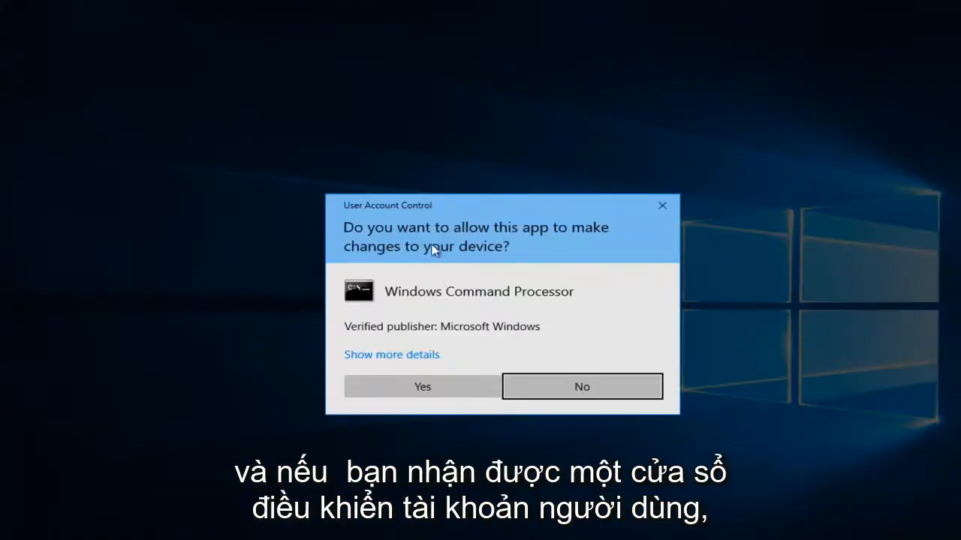
{"action": "left_click", "coordinate": [422, 386]}
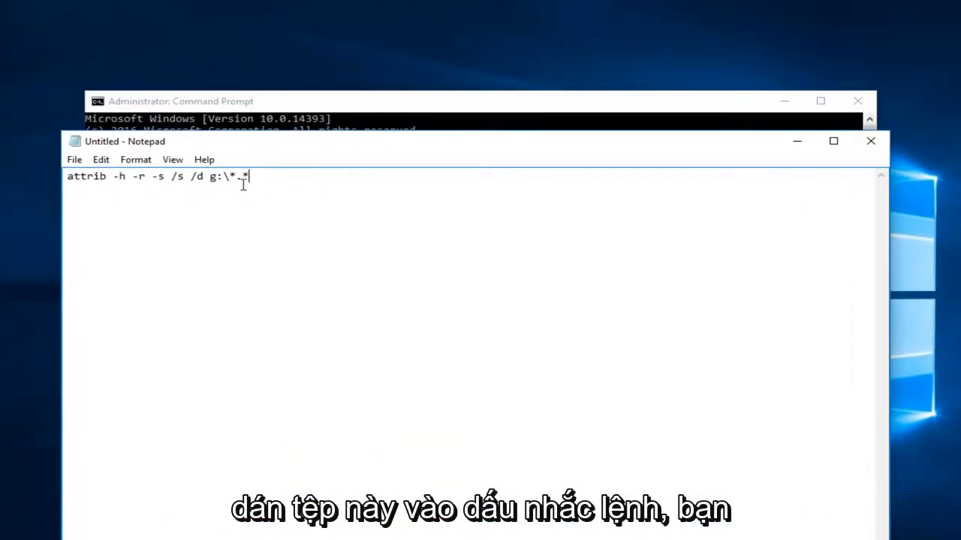
{"action": "mouse_move", "coordinate": [262, 154]}
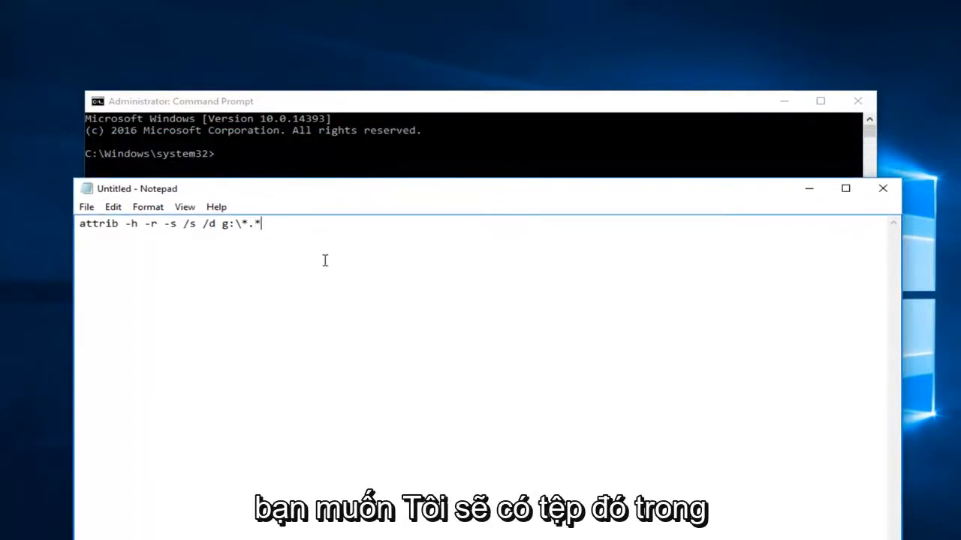
{"action": "mouse_move", "coordinate": [240, 245]}
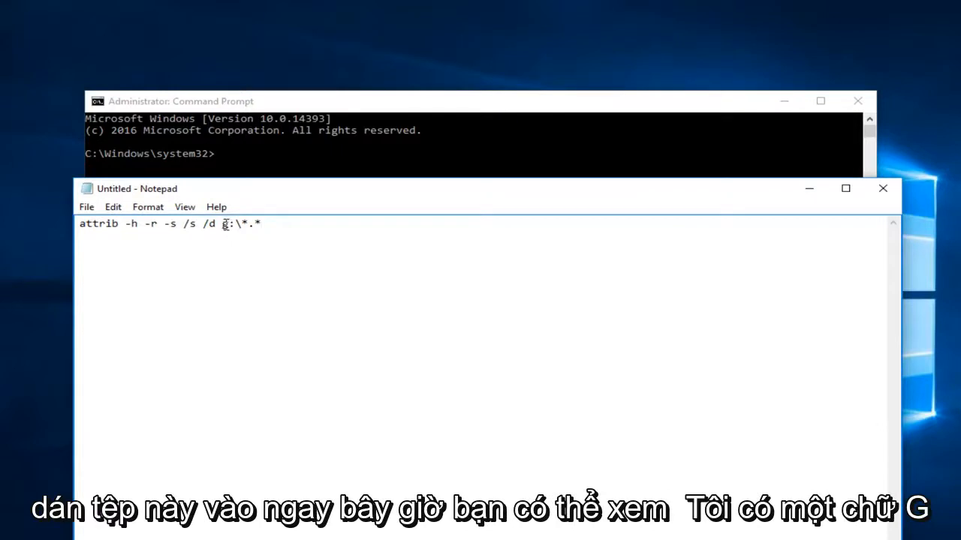
- Replace the g drive letter with h in the Notepad attrib command
{"action": "double_click", "coordinate": [224, 224]}
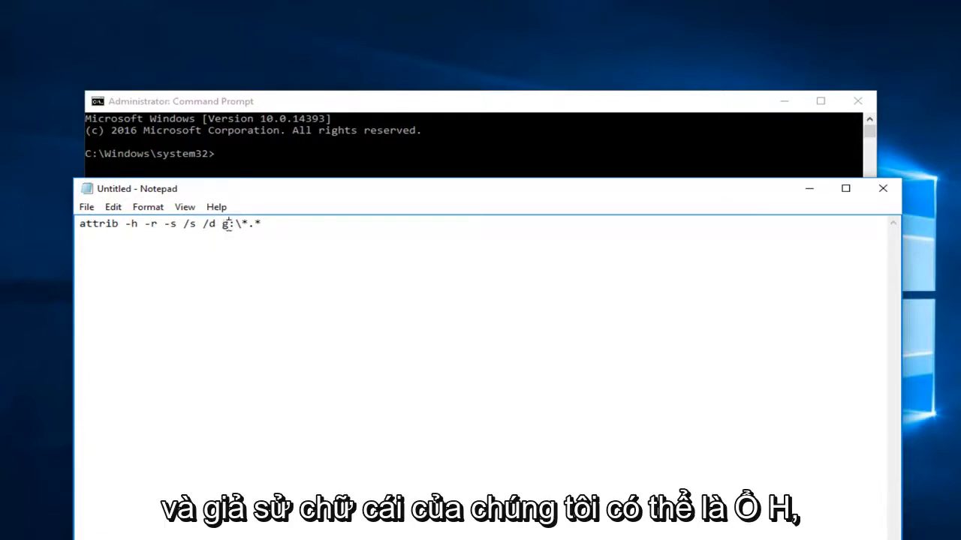
{"action": "type", "text": "h"}
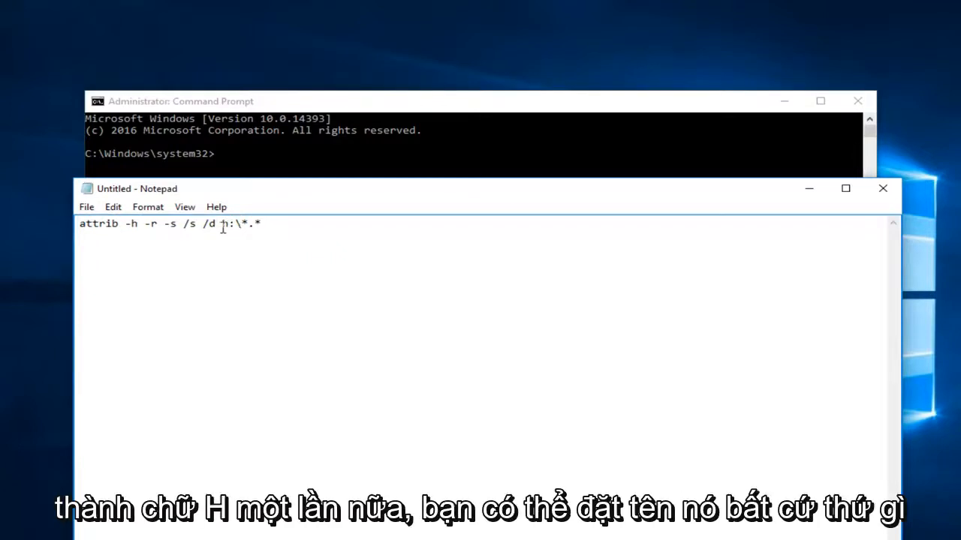
{"action": "type", "text": "H"}
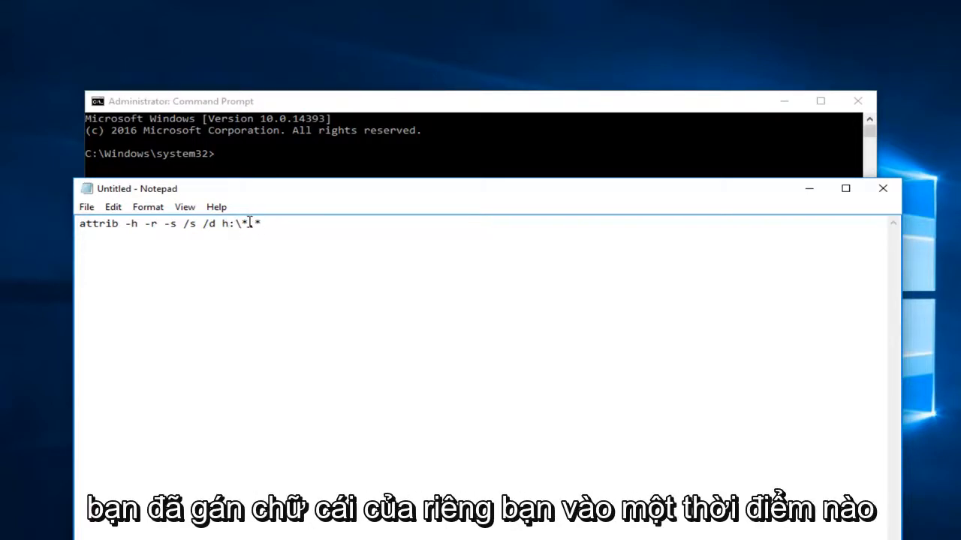
{"action": "key", "text": "ctrl+a"}
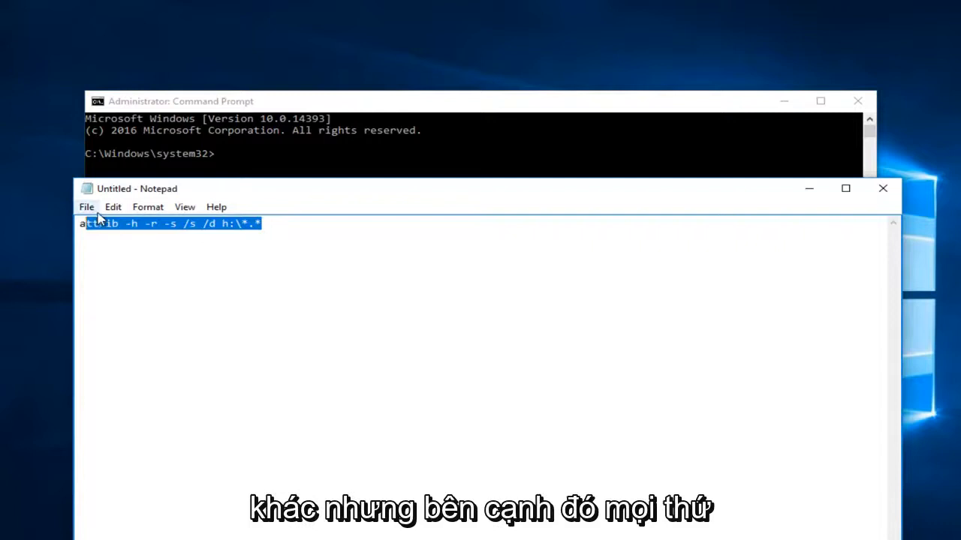
- Restore the colon so the command reads attrib -h -r -s /s /d h:\*.*
{"action": "left_click", "coordinate": [226, 223]}
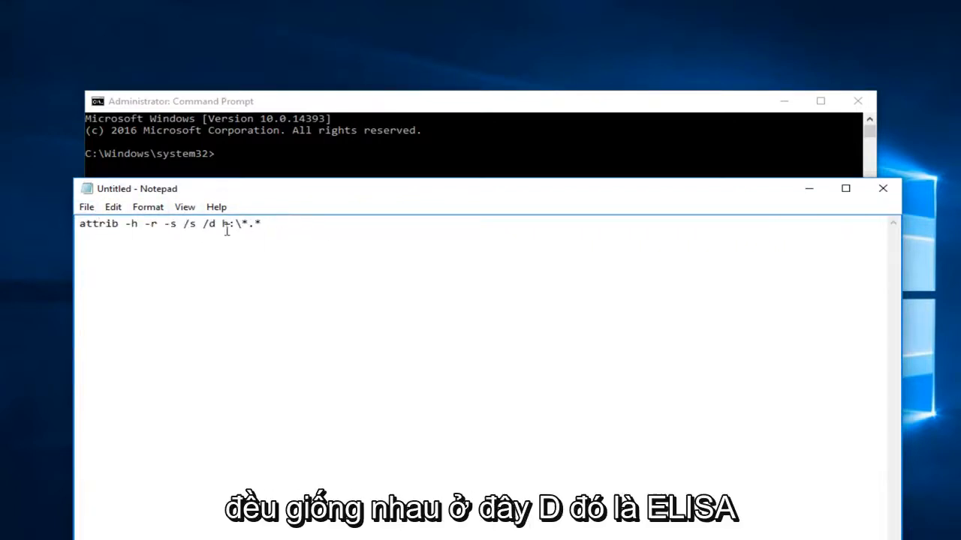
{"action": "double_click", "coordinate": [209, 224]}
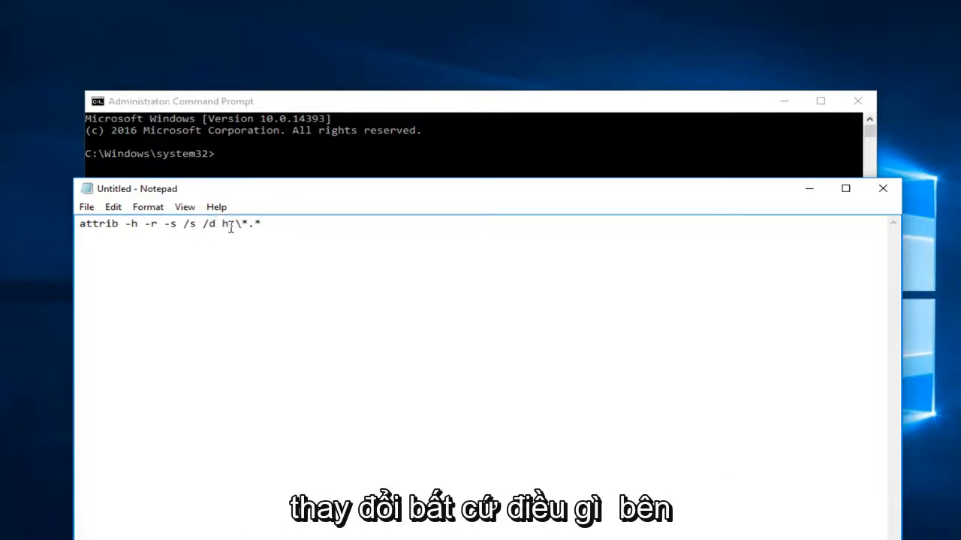
{"action": "type", "text": ":"}
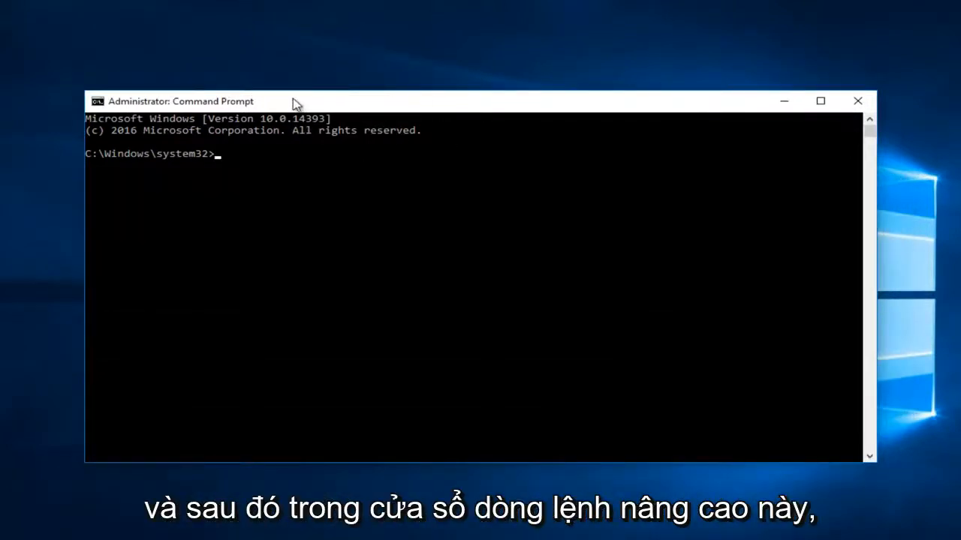
{"action": "mouse_move", "coordinate": [461, 103]}
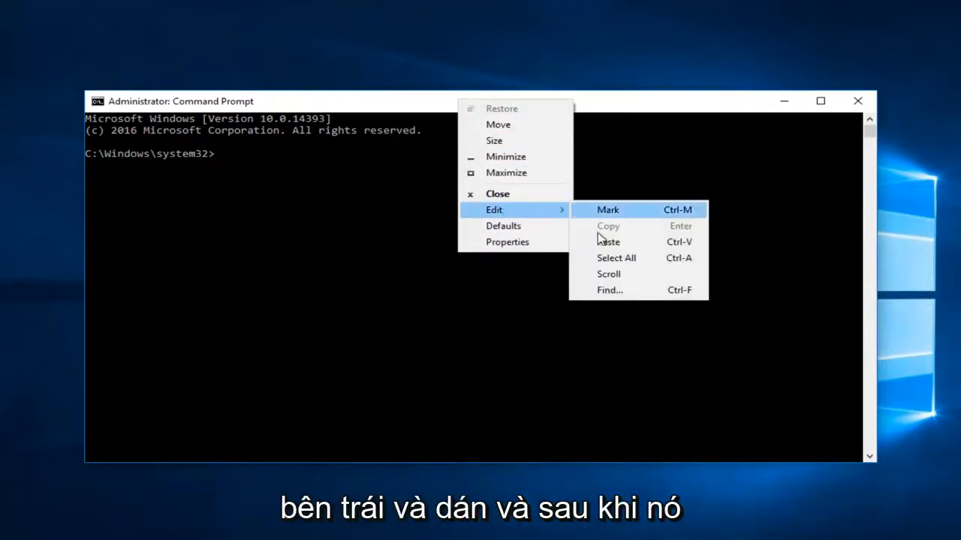
- Paste the attrib -h -r -s /s /d h:\*.* command into the administrator prompt
{"action": "left_click", "coordinate": [608, 242]}
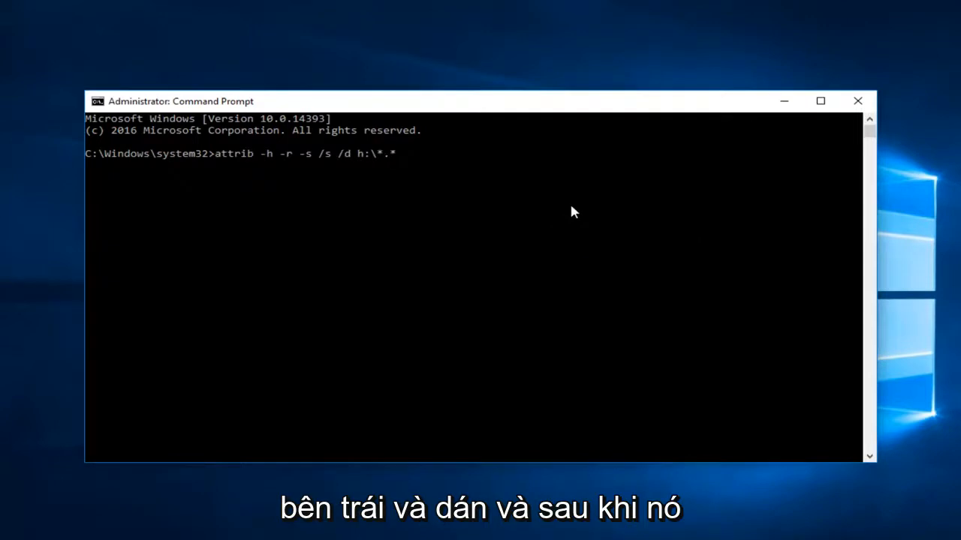